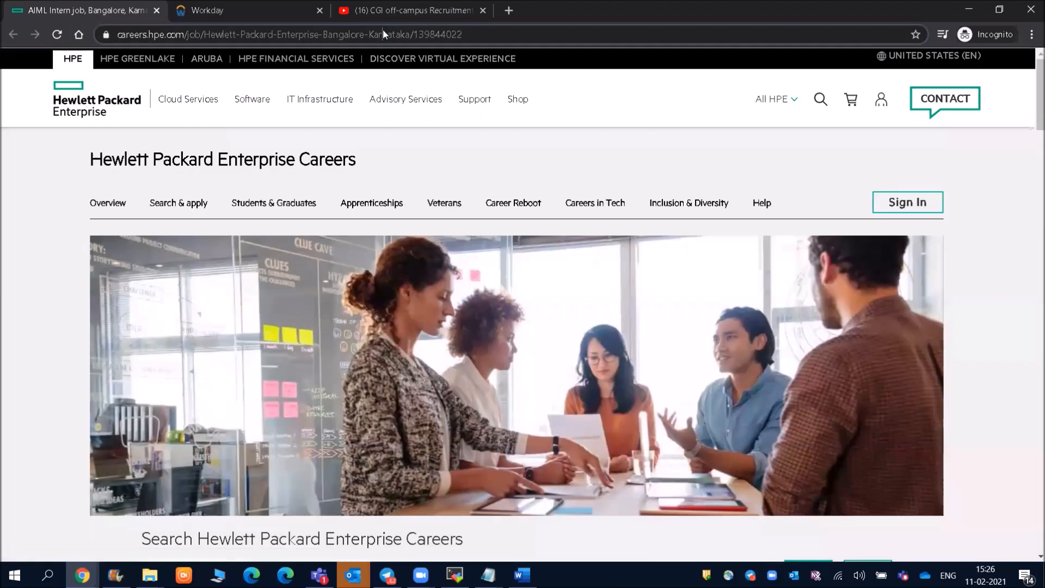
Step: Show the AIML Intern job details and highlight the Bangalore, Karnataka primary location
{"action": "left_click", "coordinate": [287, 34]}
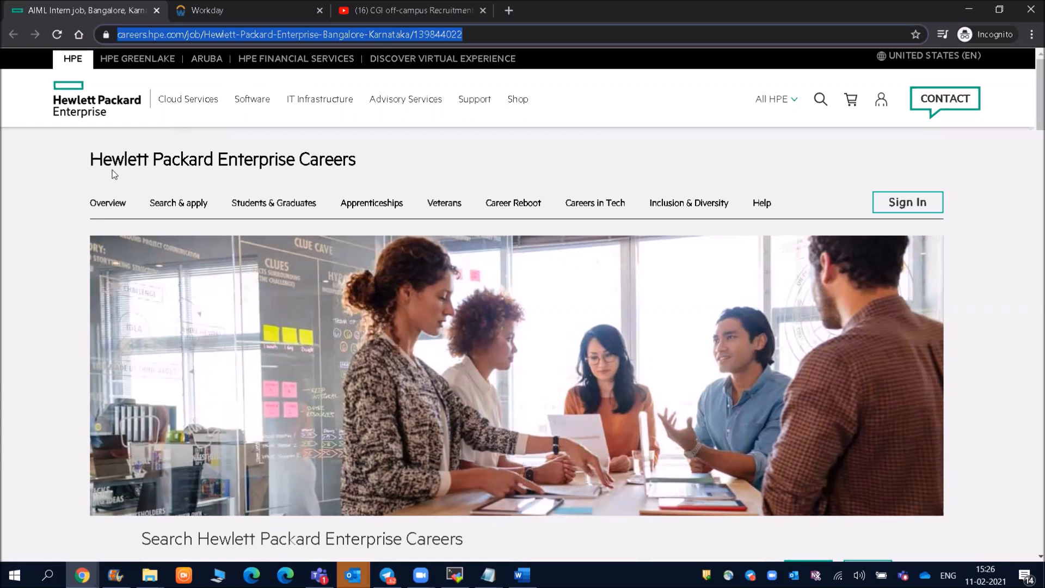
{"action": "mouse_move", "coordinate": [87, 181]}
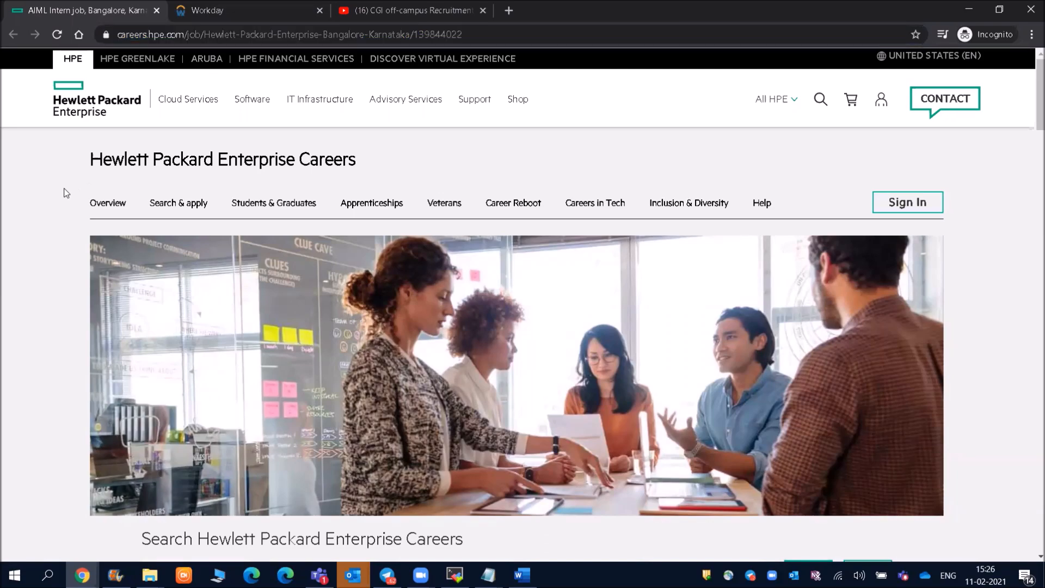
{"action": "scroll", "scroll_direction": "down", "scroll_amount": 3}
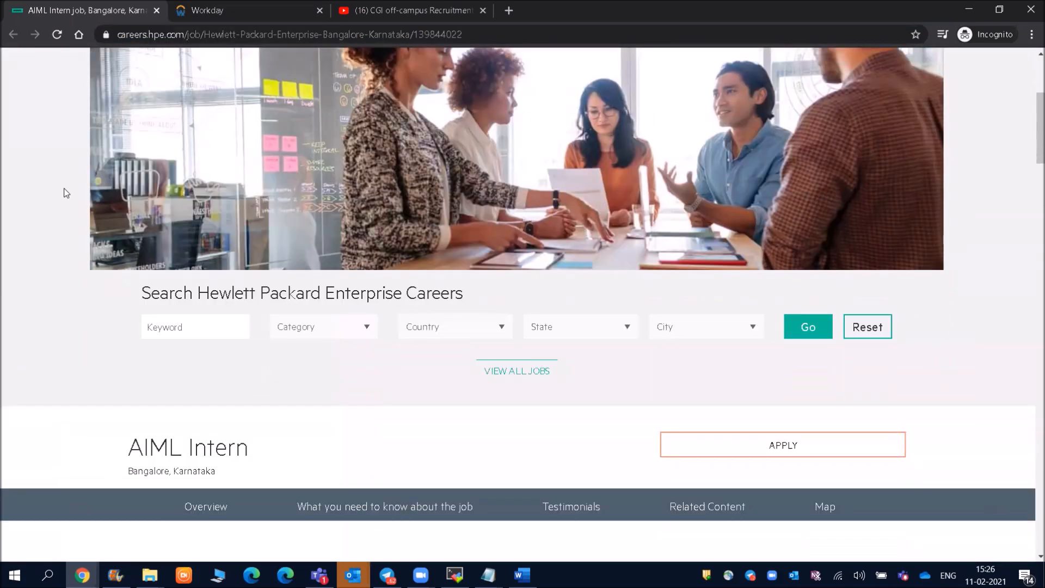
{"action": "scroll", "scroll_direction": "down", "scroll_amount": 3}
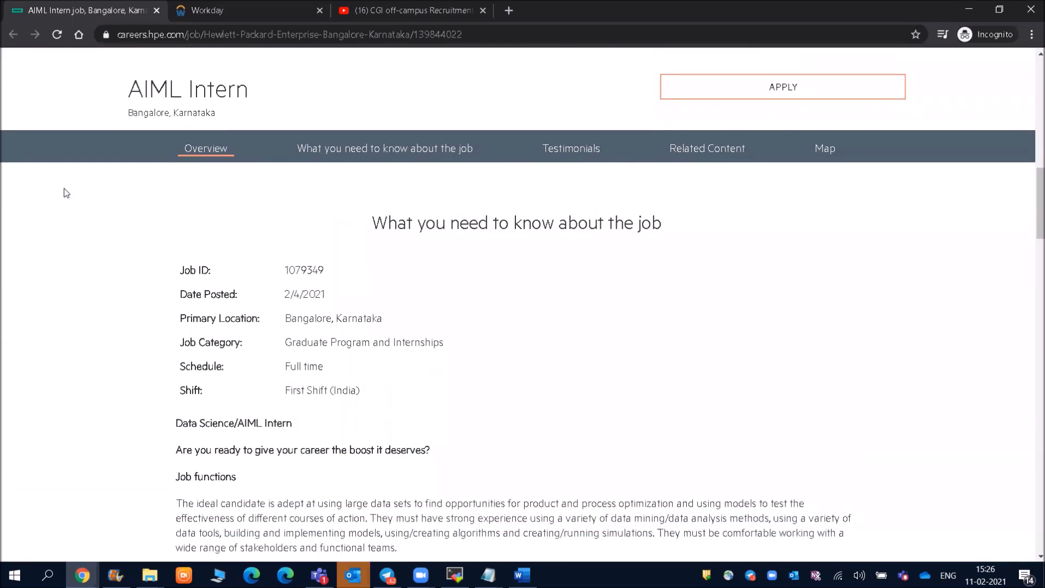
{"action": "left_click", "coordinate": [385, 148]}
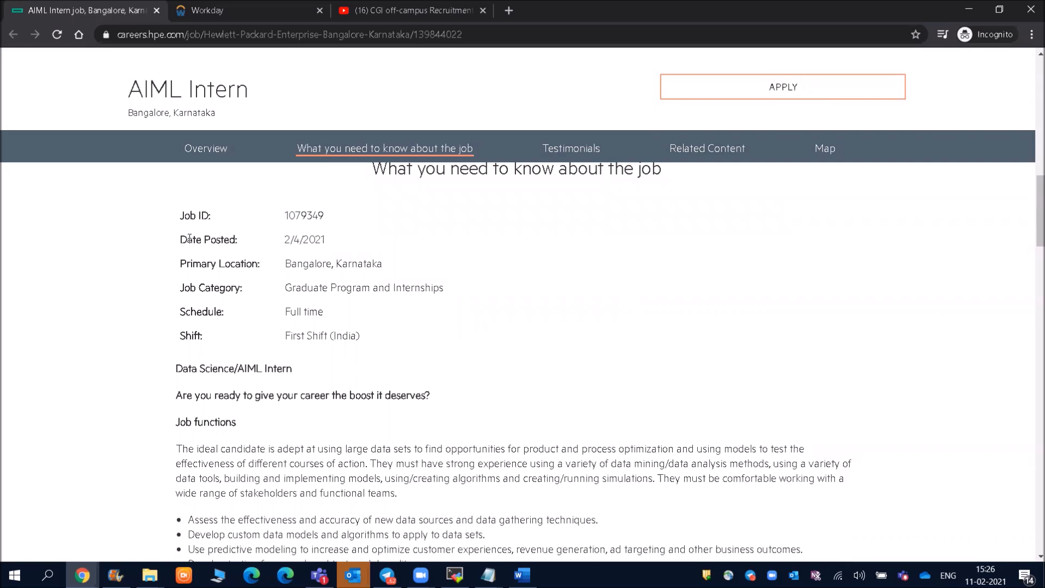
{"action": "double_click", "coordinate": [311, 239]}
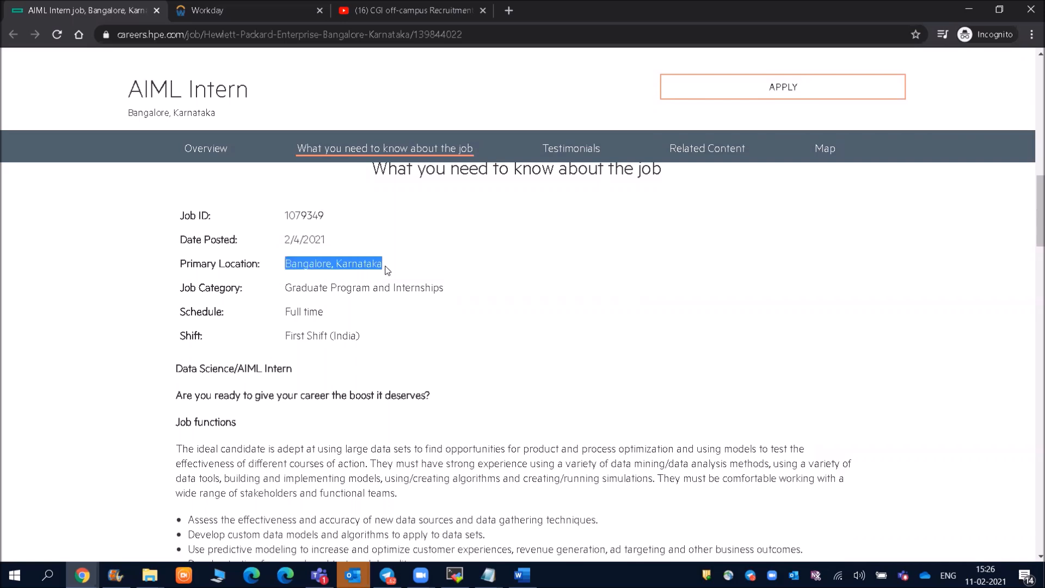
{"action": "mouse_move", "coordinate": [365, 309]}
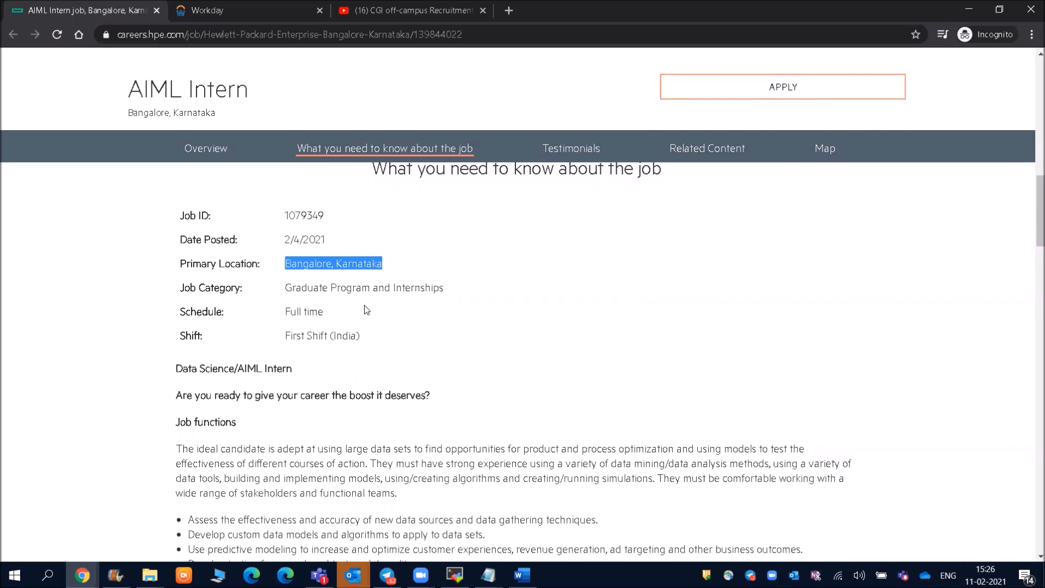
{"action": "scroll", "scroll_direction": "down", "scroll_amount": 3}
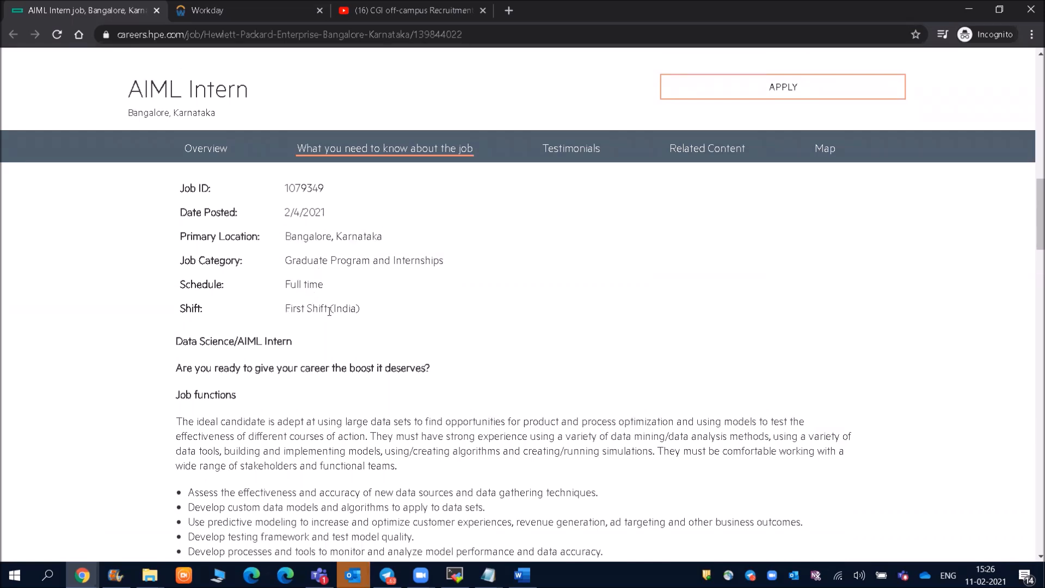
Step: Scroll past Job functions to the Required Skills and Prerequisites (B.E/B.Tech, 2021 batch) sections
{"action": "scroll", "scroll_direction": "down", "scroll_amount": 3}
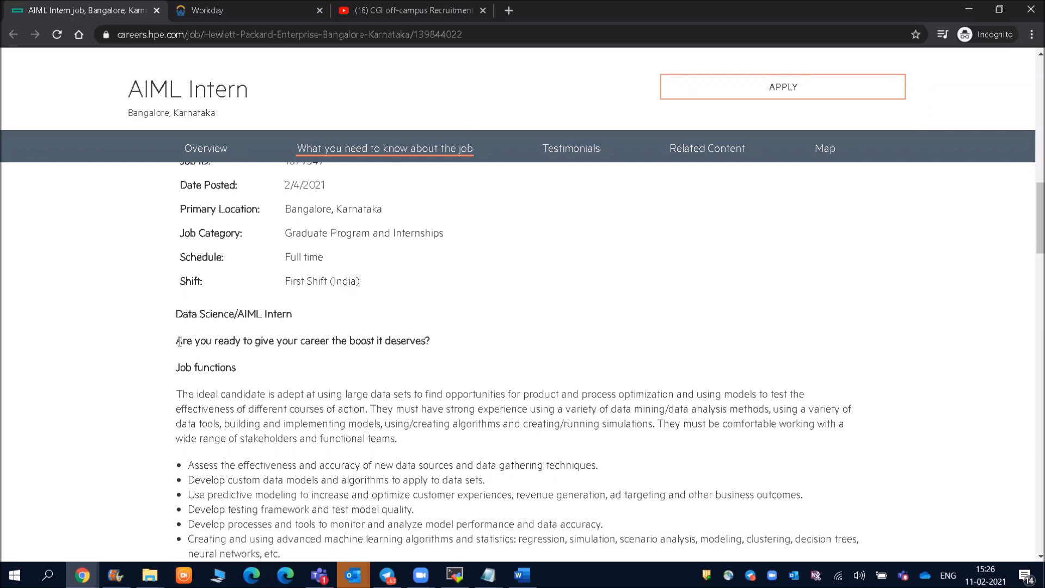
{"action": "scroll", "scroll_direction": "down", "scroll_amount": 3}
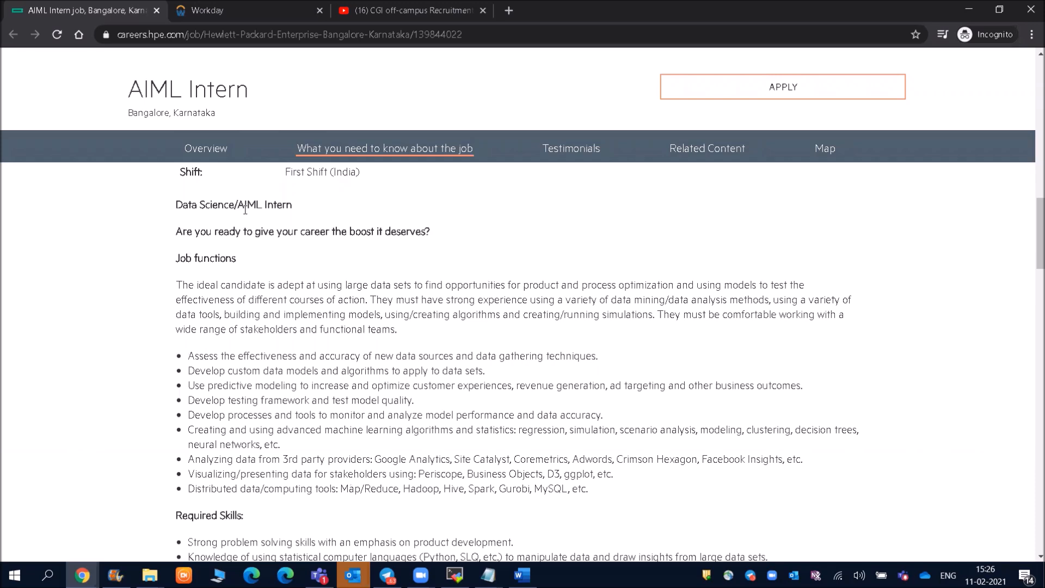
{"action": "mouse_move", "coordinate": [387, 228]}
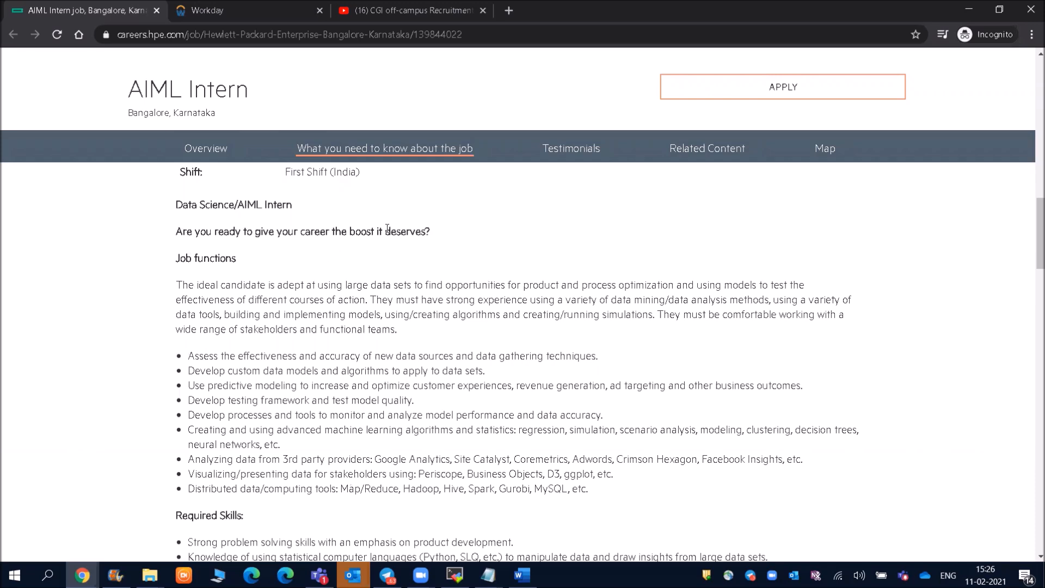
{"action": "scroll", "scroll_direction": "down", "scroll_amount": 3}
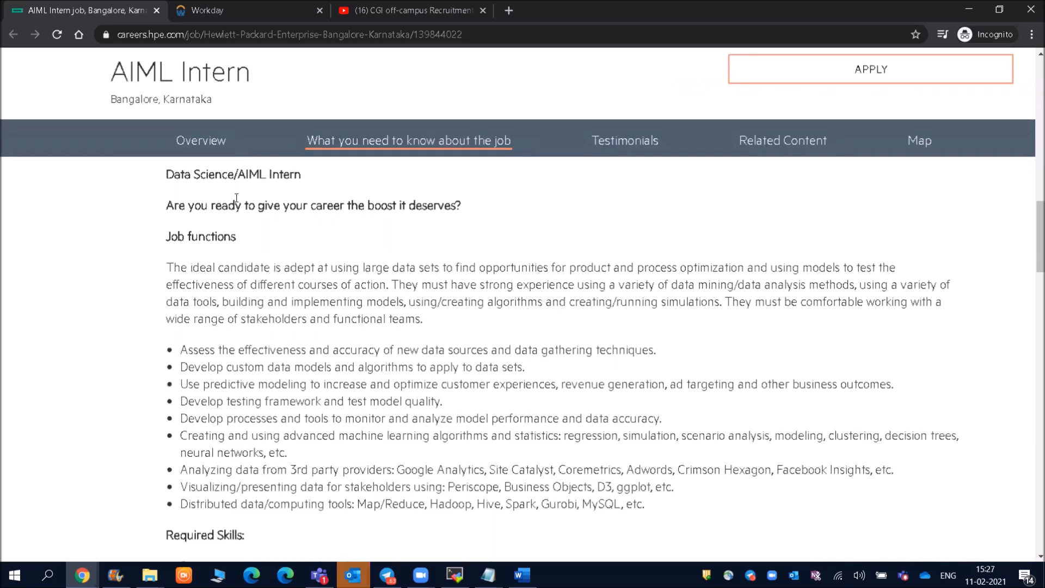
{"action": "scroll", "scroll_direction": "down", "scroll_amount": 3}
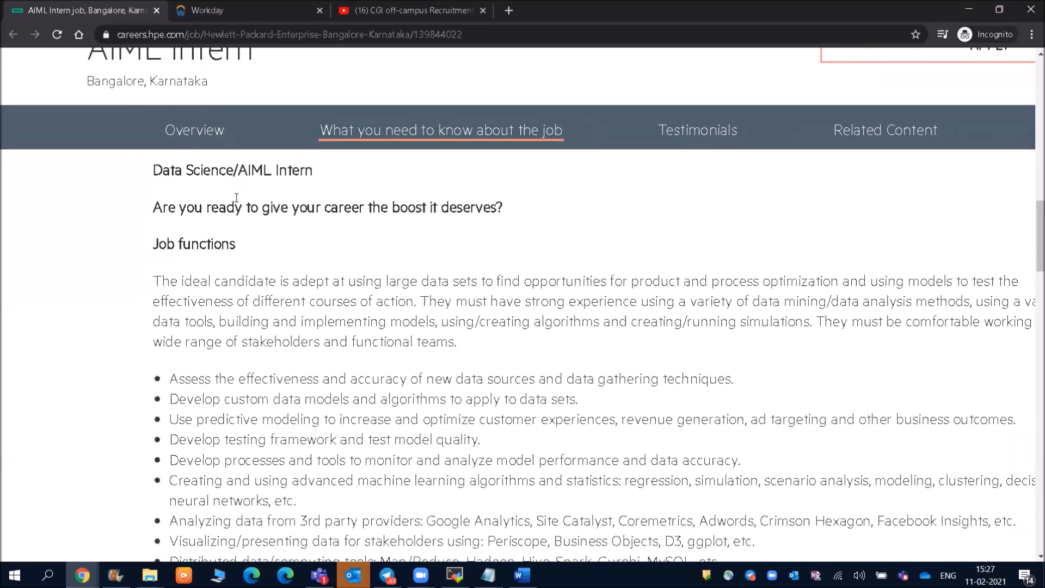
{"action": "scroll", "scroll_direction": "down", "scroll_amount": 3}
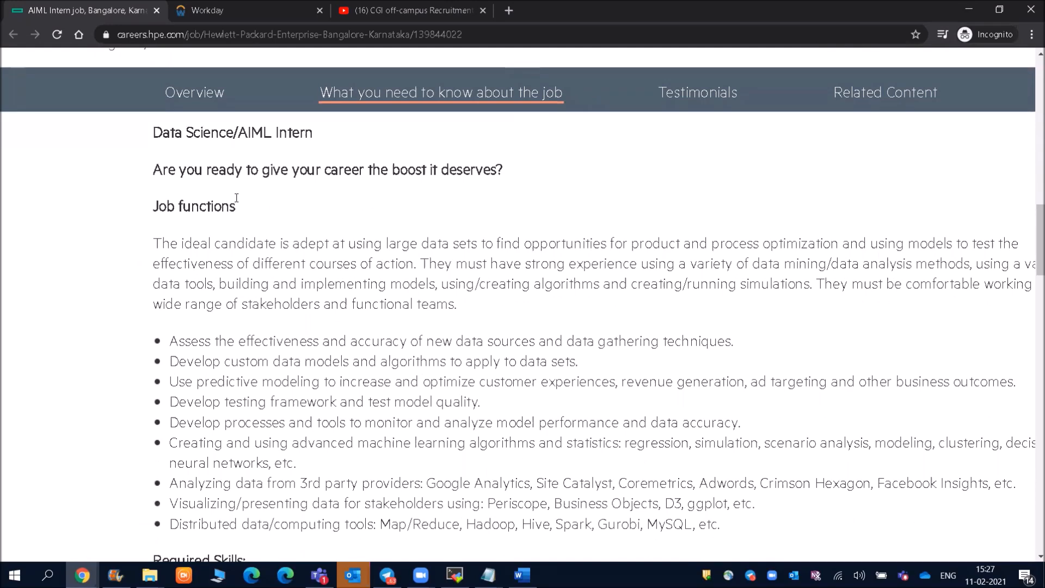
{"action": "scroll", "scroll_direction": "down", "scroll_amount": 3}
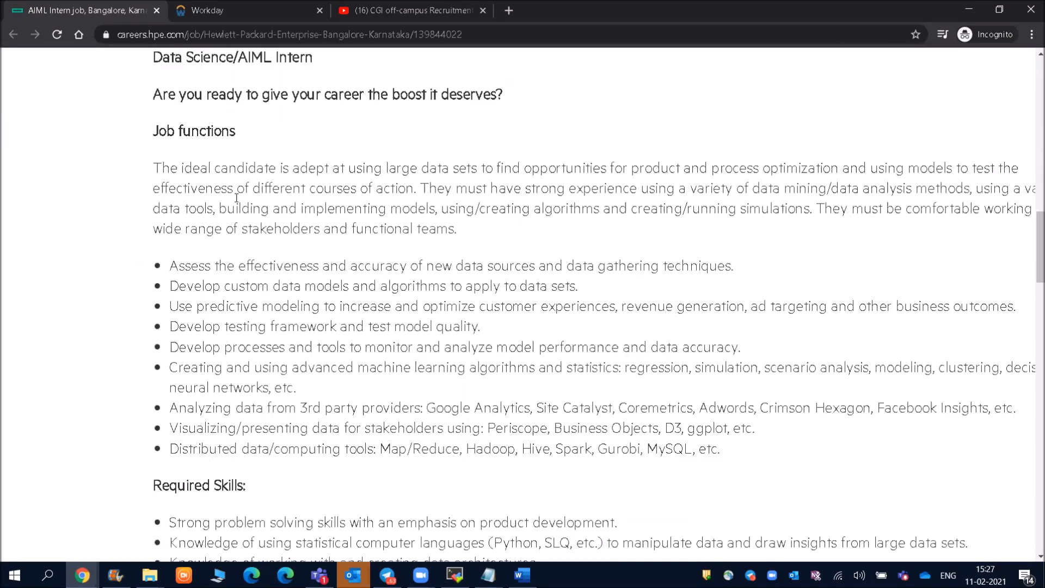
{"action": "scroll", "scroll_direction": "down", "scroll_amount": 3}
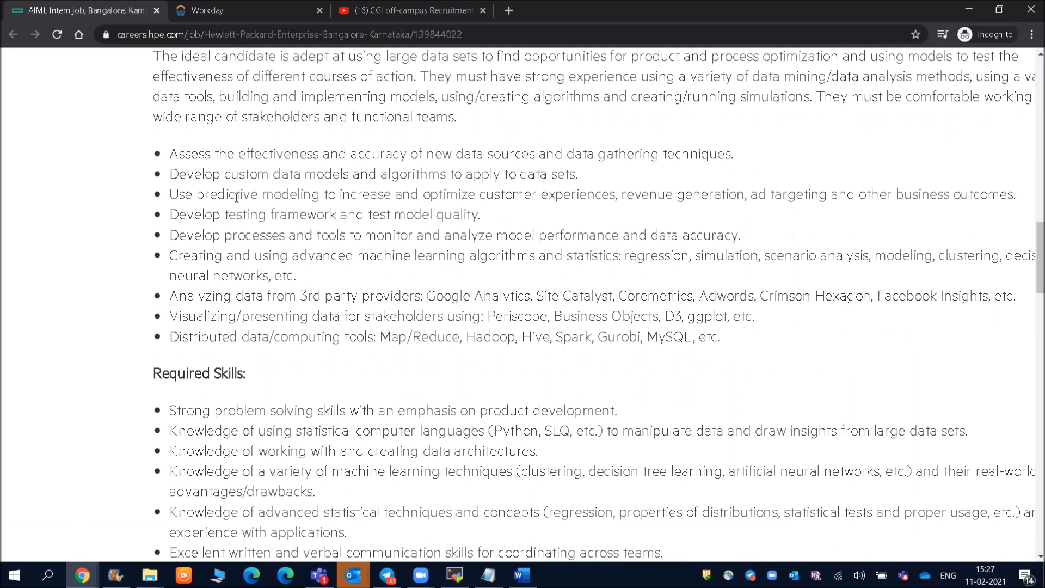
{"action": "scroll", "scroll_direction": "down", "scroll_amount": 3}
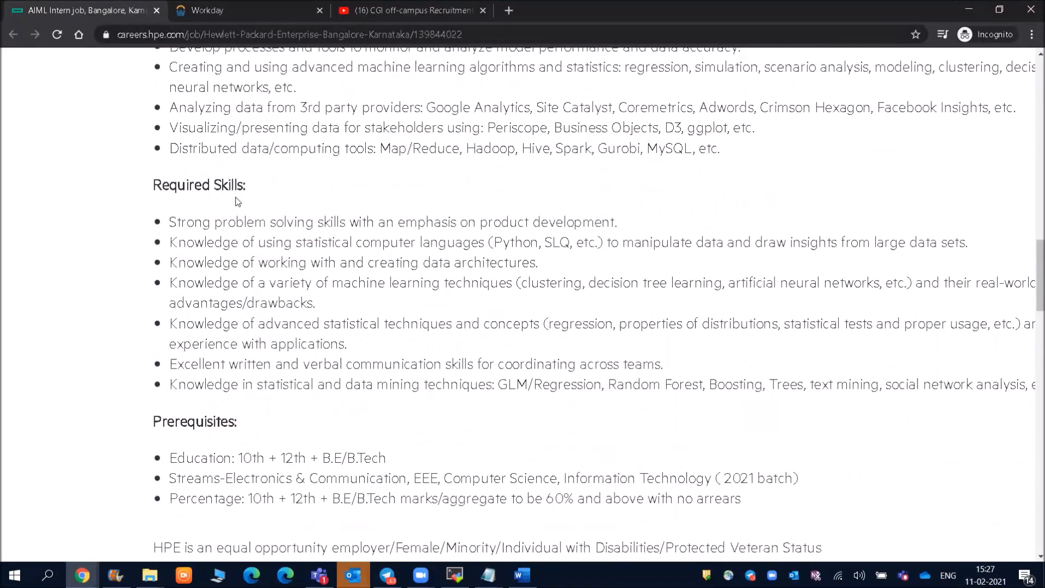
Step: Highlight the 60% aggregate marks, no-arrears requirement, then deselect it
{"action": "scroll", "scroll_direction": "down", "scroll_amount": 3}
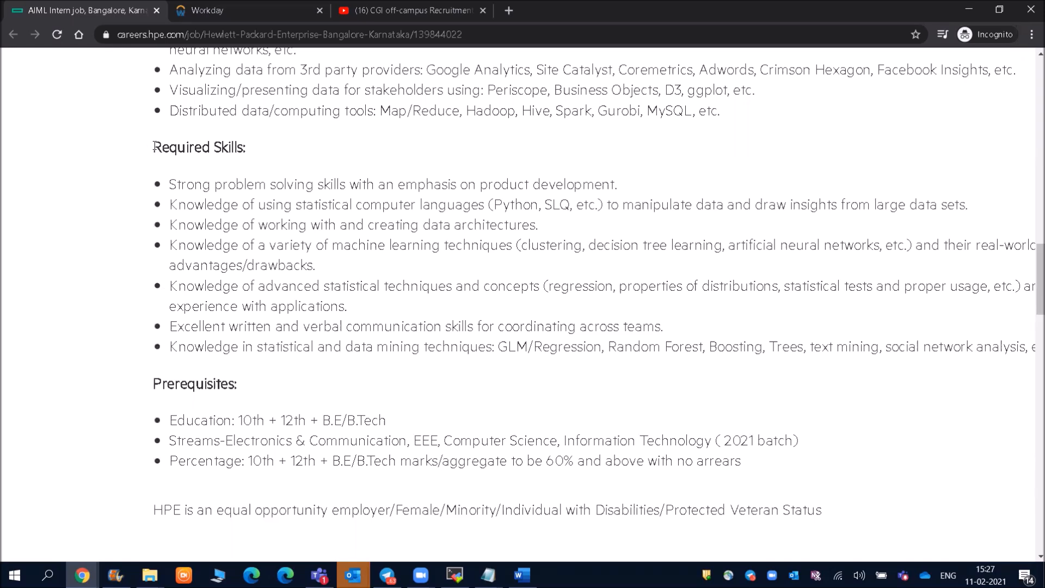
{"action": "double_click", "coordinate": [184, 420]}
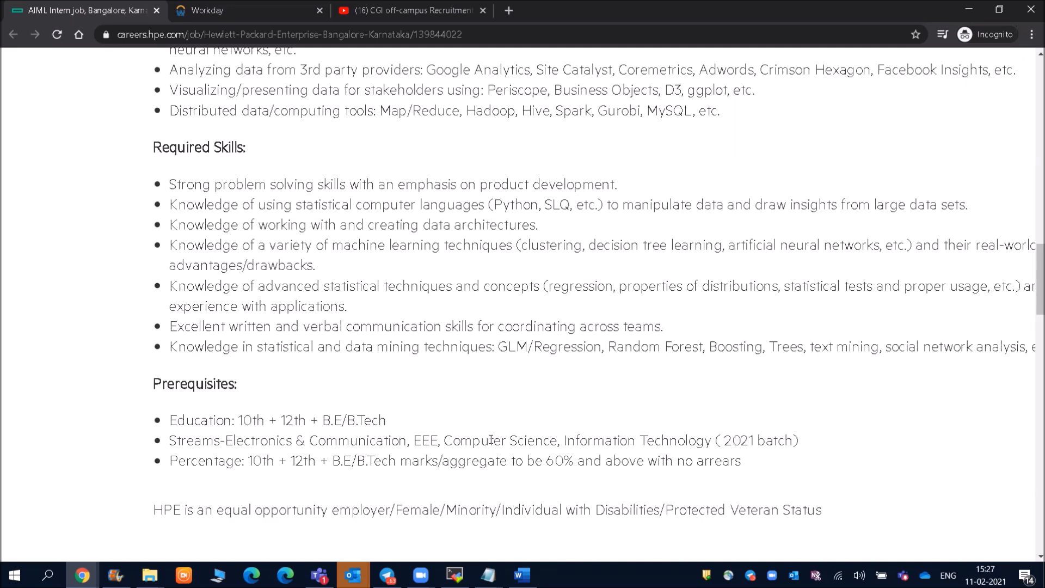
{"action": "scroll", "scroll_direction": "down", "scroll_amount": 3}
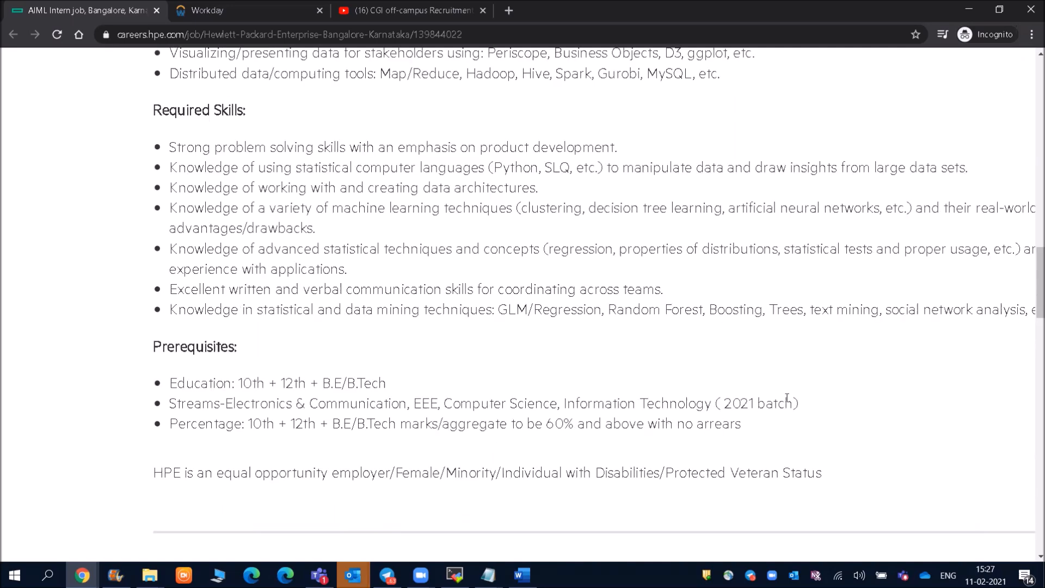
{"action": "left_click_drag", "start_coordinate": [726, 403], "coordinate": [790, 404]}
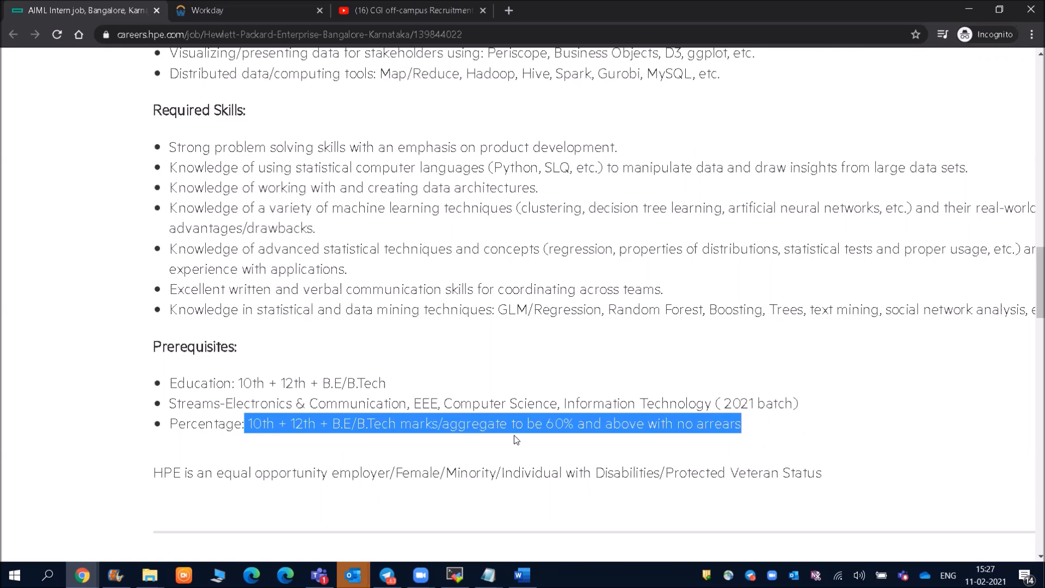
{"action": "left_click", "coordinate": [516, 443]}
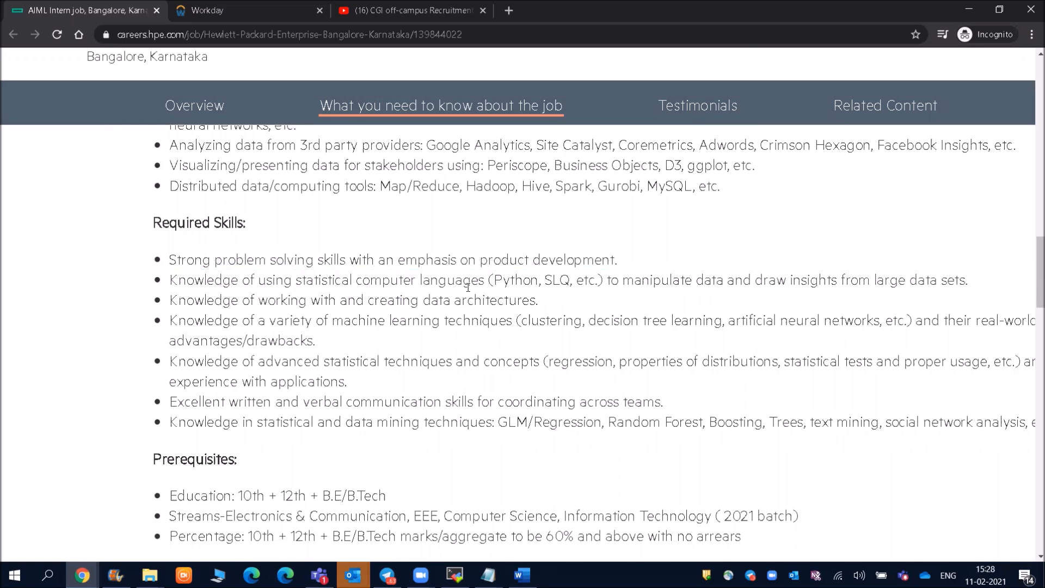
{"action": "mouse_move", "coordinate": [705, 293]}
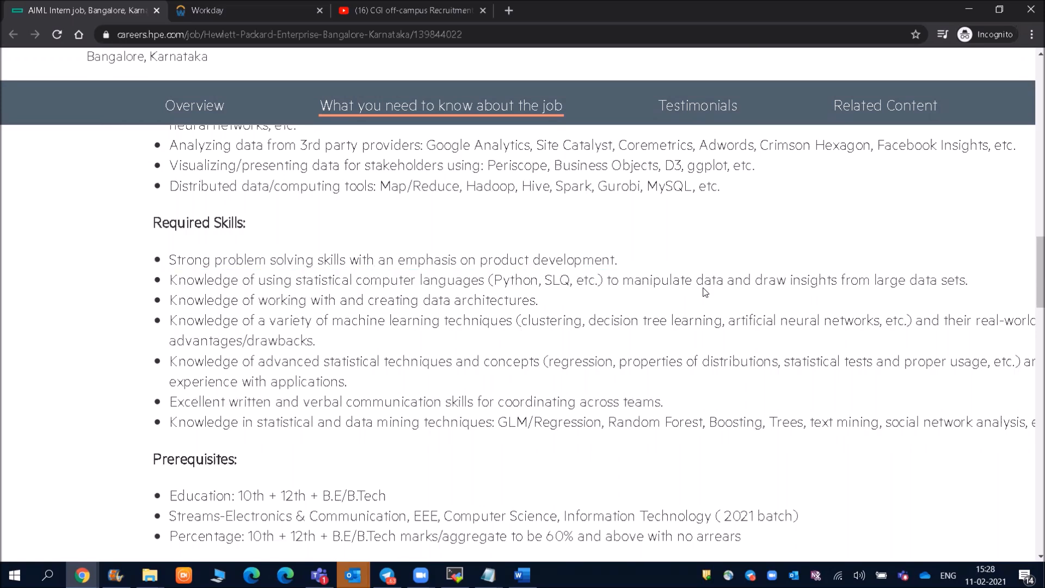
{"action": "mouse_move", "coordinate": [469, 225]}
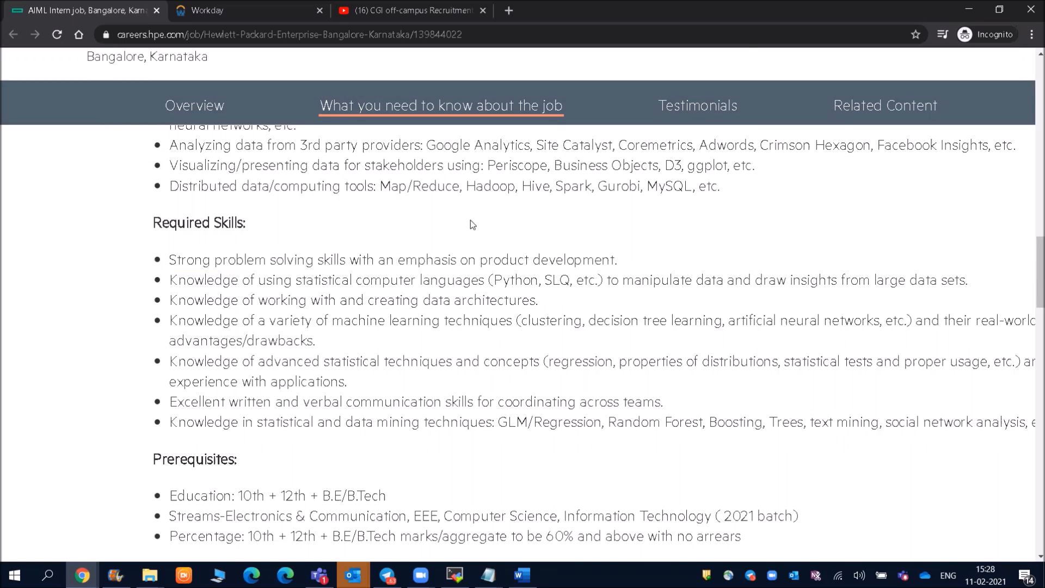
{"action": "mouse_move", "coordinate": [182, 285]}
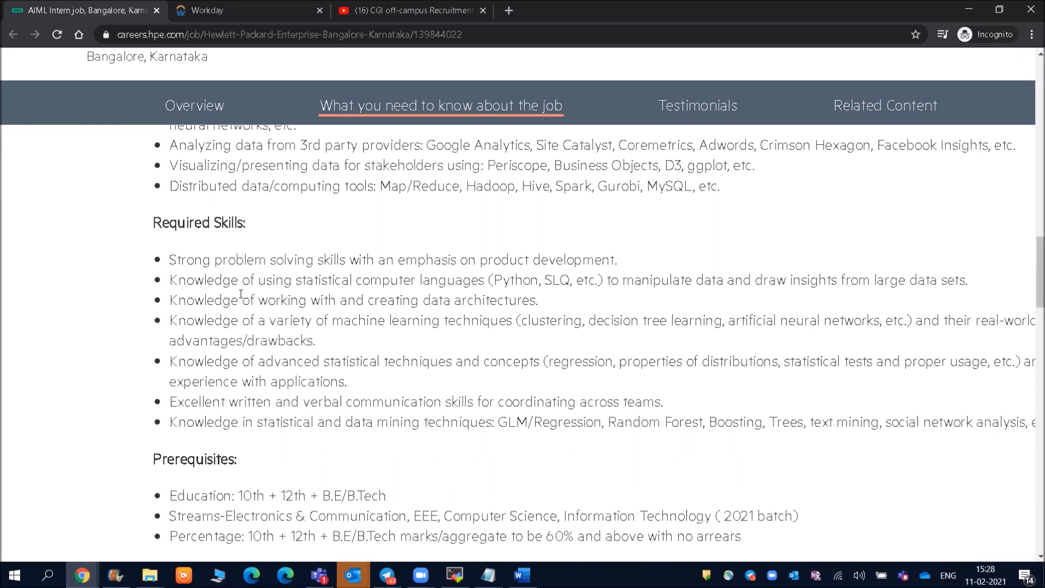
{"action": "mouse_move", "coordinate": [320, 310]}
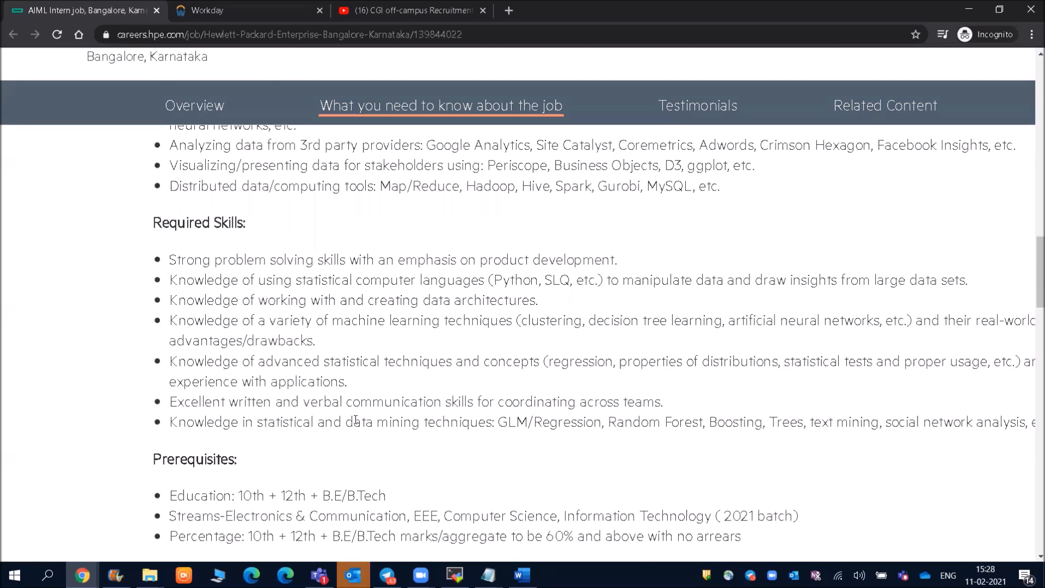
{"action": "mouse_move", "coordinate": [360, 451]}
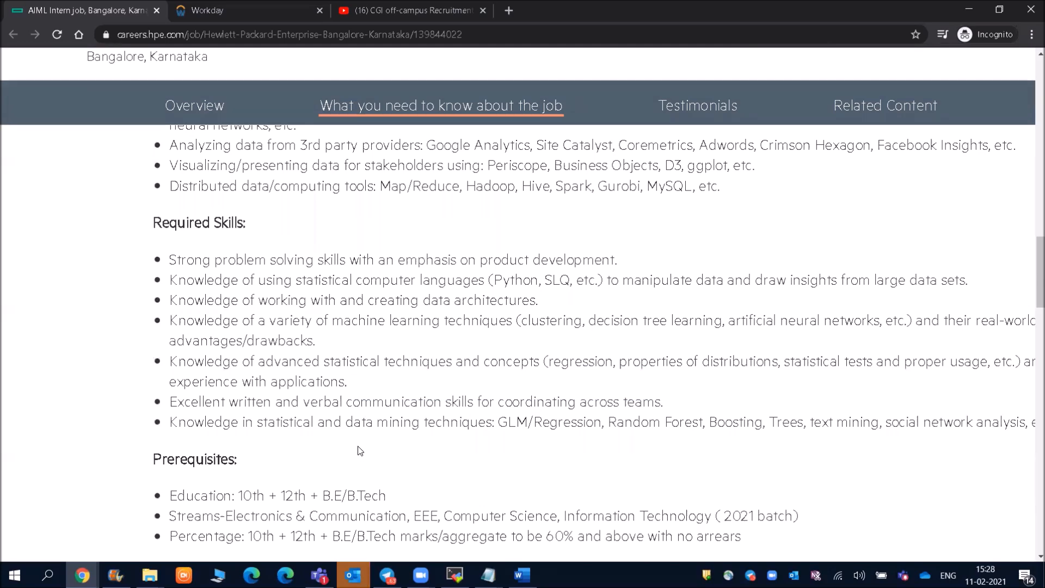
{"action": "scroll", "scroll_direction": "up", "scroll_amount": 3}
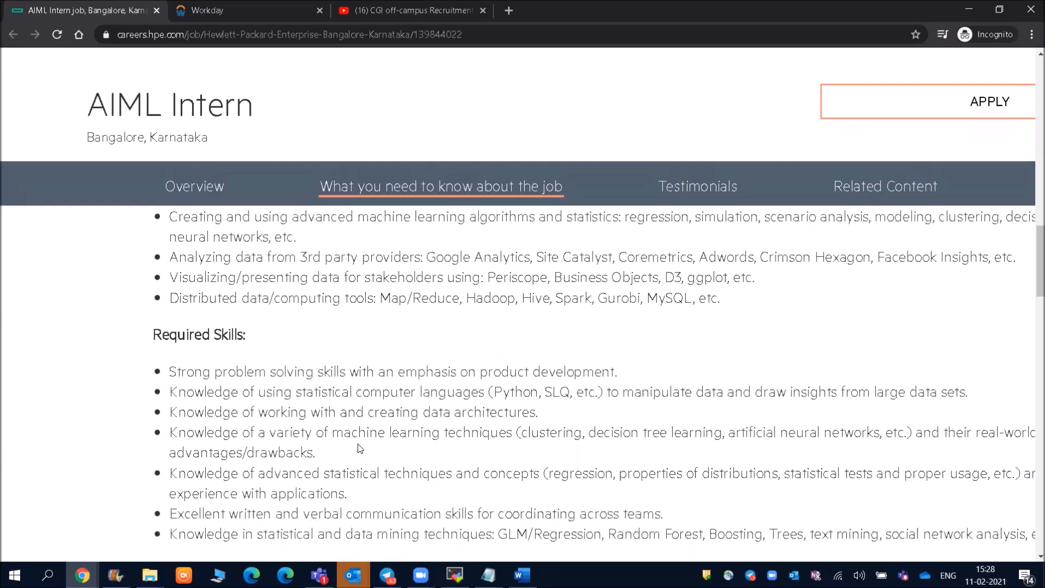
Step: Return to the top of the AIML Intern posting and apply for the role
{"action": "scroll", "scroll_direction": "up", "scroll_amount": 3}
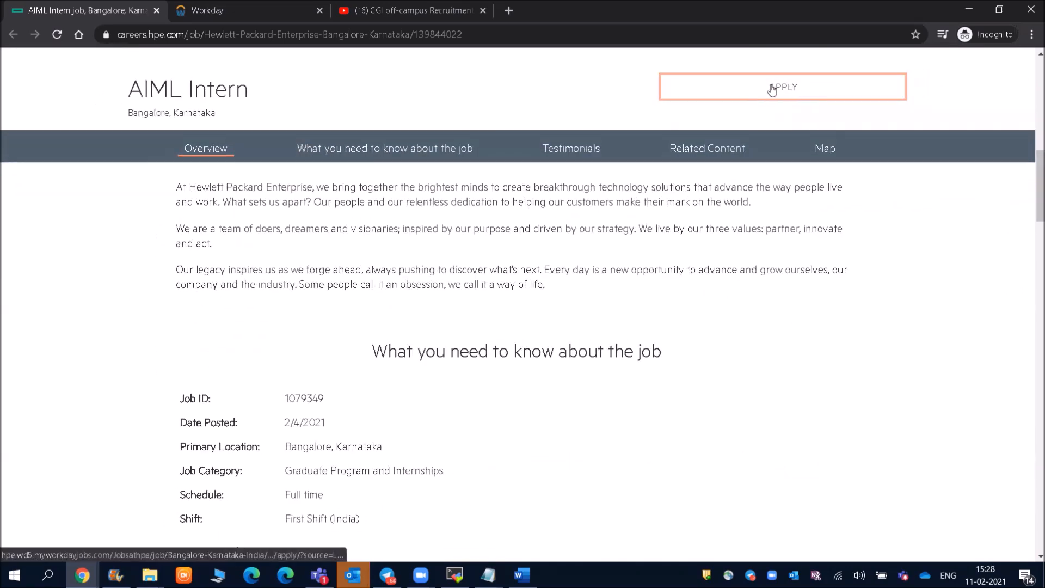
{"action": "left_click", "coordinate": [783, 86]}
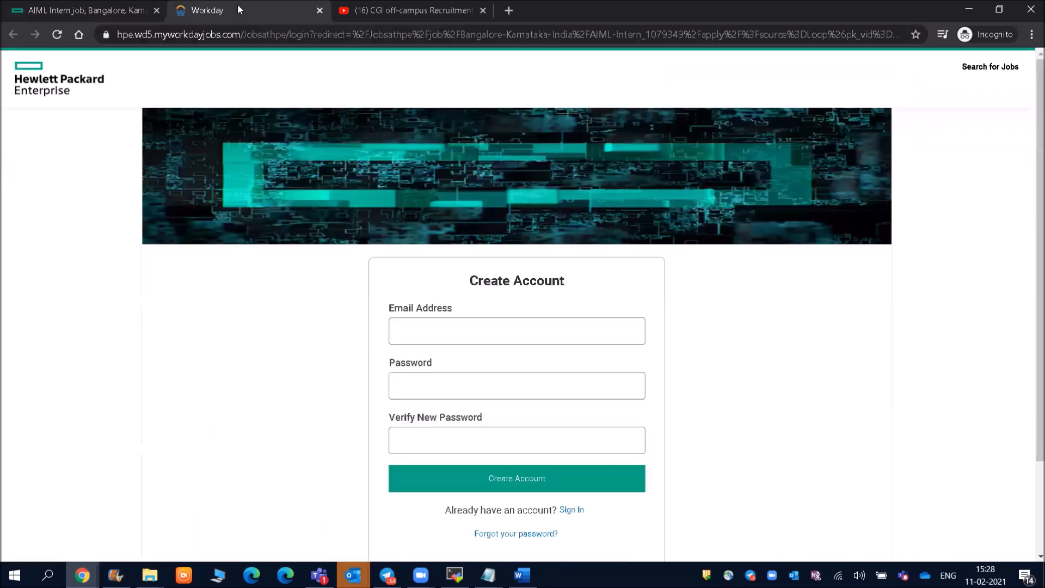
{"action": "mouse_move", "coordinate": [1031, 213]}
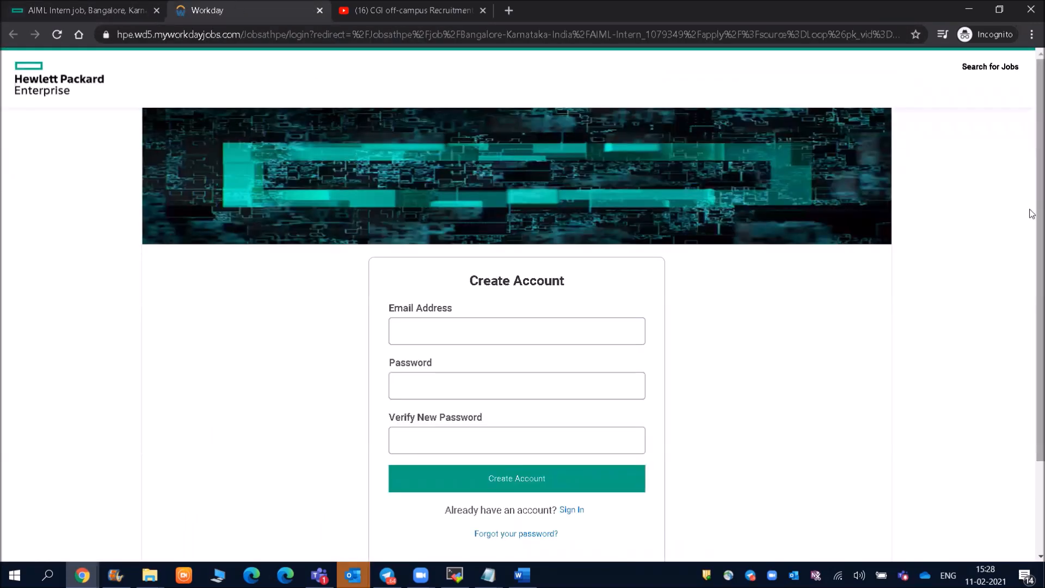
{"action": "scroll", "scroll_direction": "down", "scroll_amount": 3}
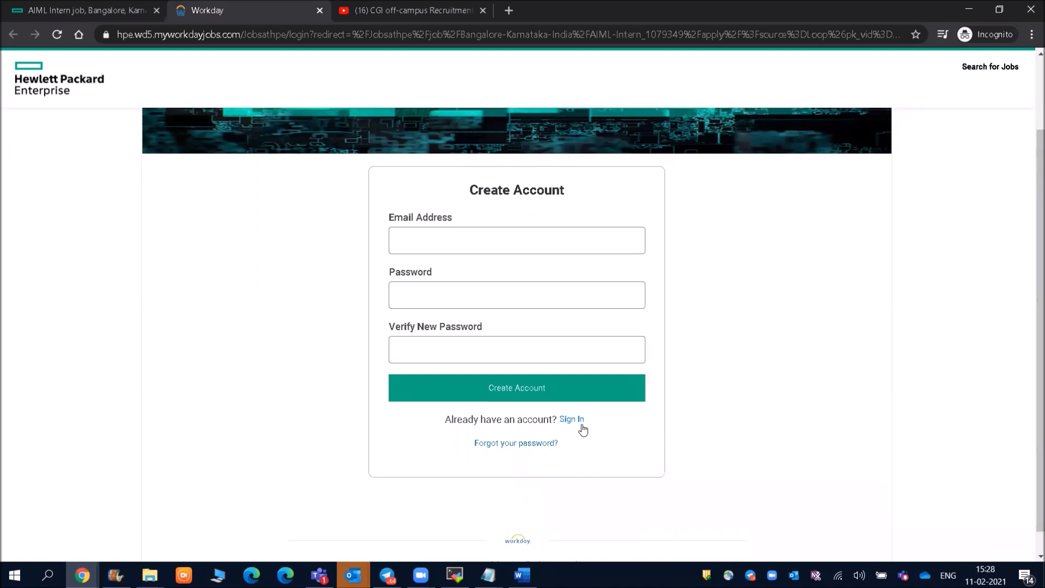
{"action": "left_click", "coordinate": [516, 240]}
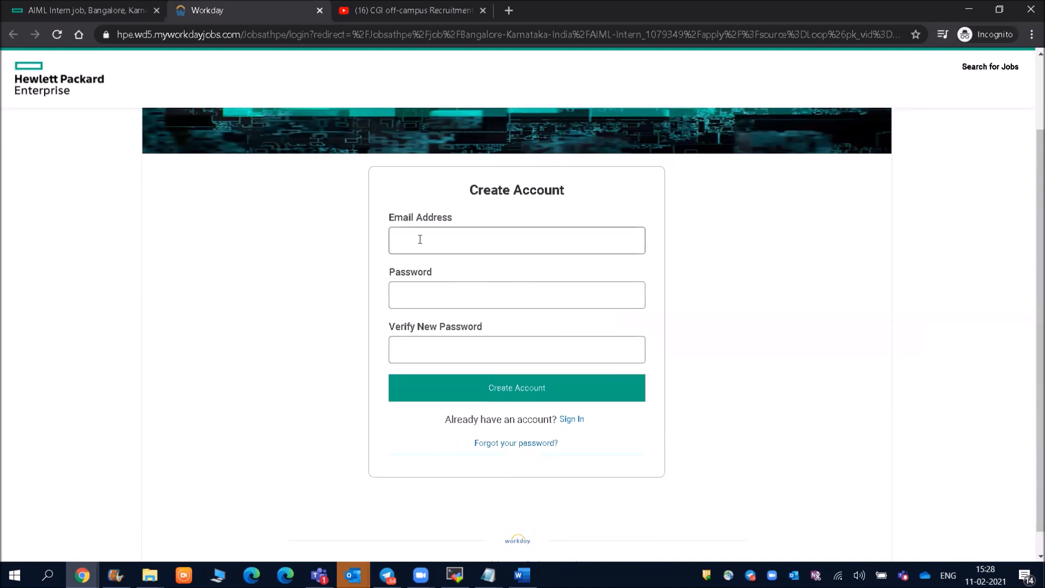
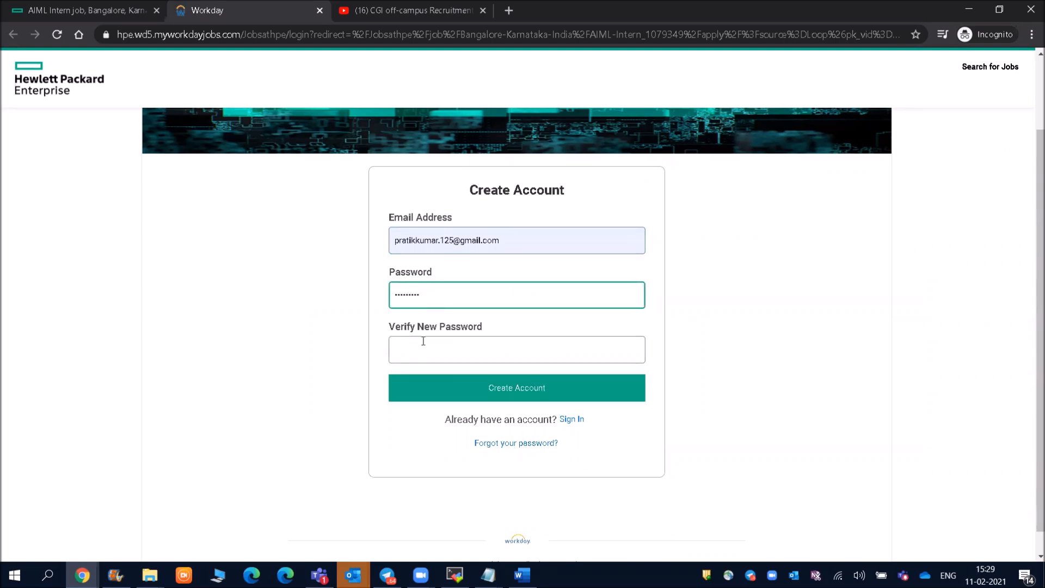
{"action": "type", "text": "••••"}
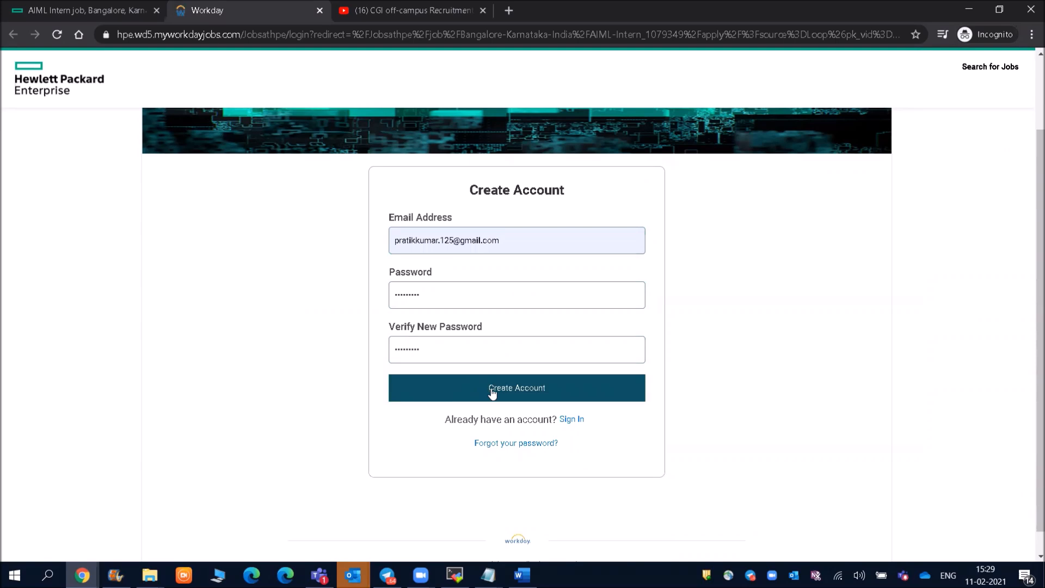
{"action": "left_click", "coordinate": [516, 387]}
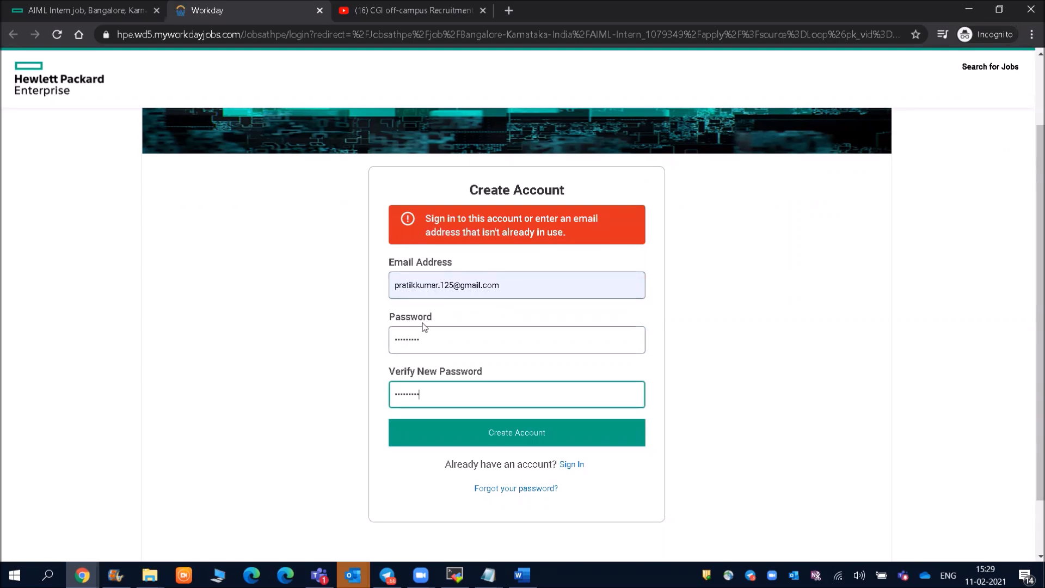
Step: After the email-in-use error, choose a suggested saved email and resubmit
{"action": "type", "text": "on"}
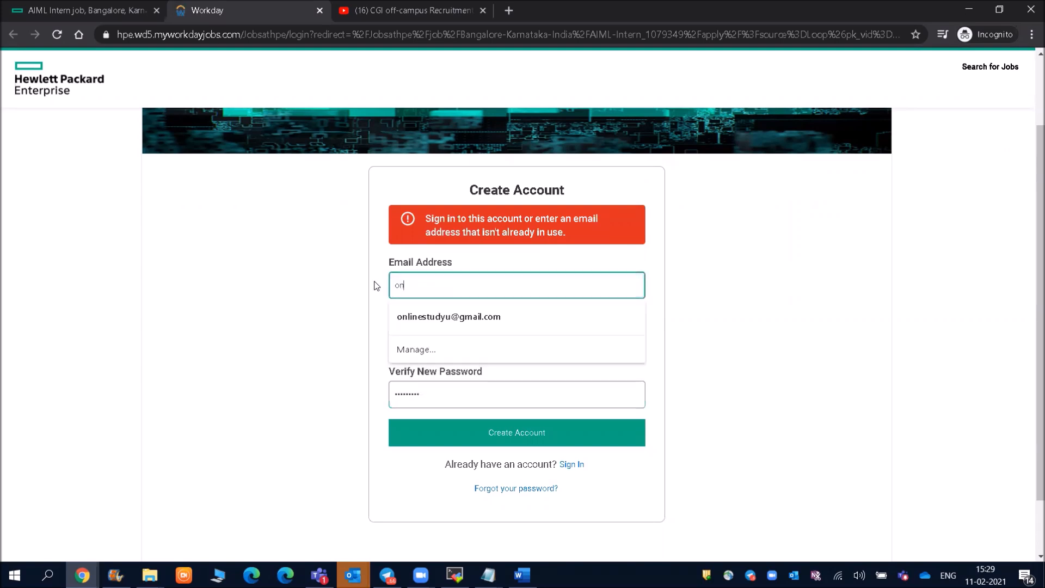
{"action": "left_click", "coordinate": [448, 317]}
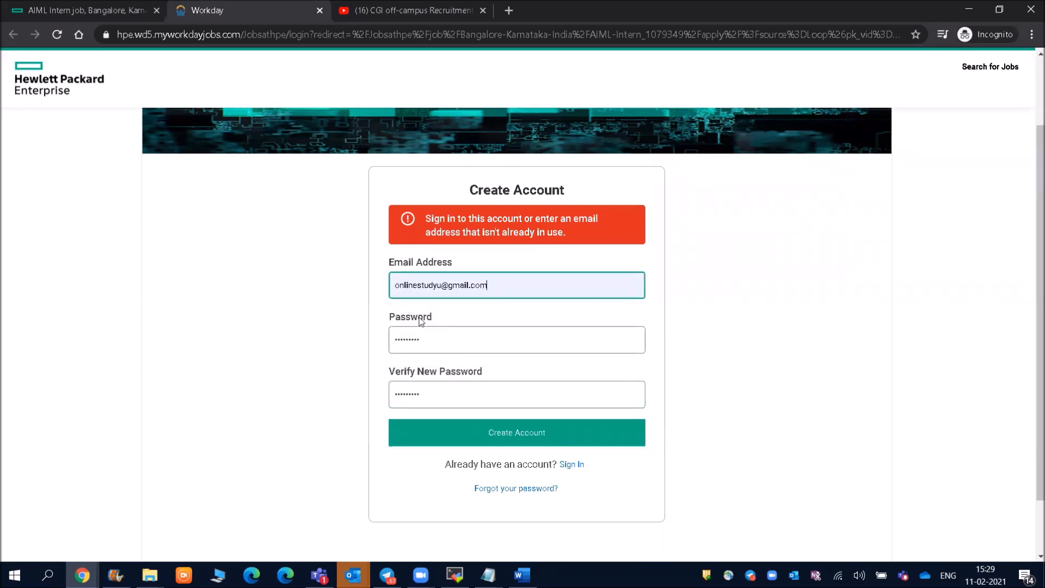
{"action": "left_click", "coordinate": [515, 432]}
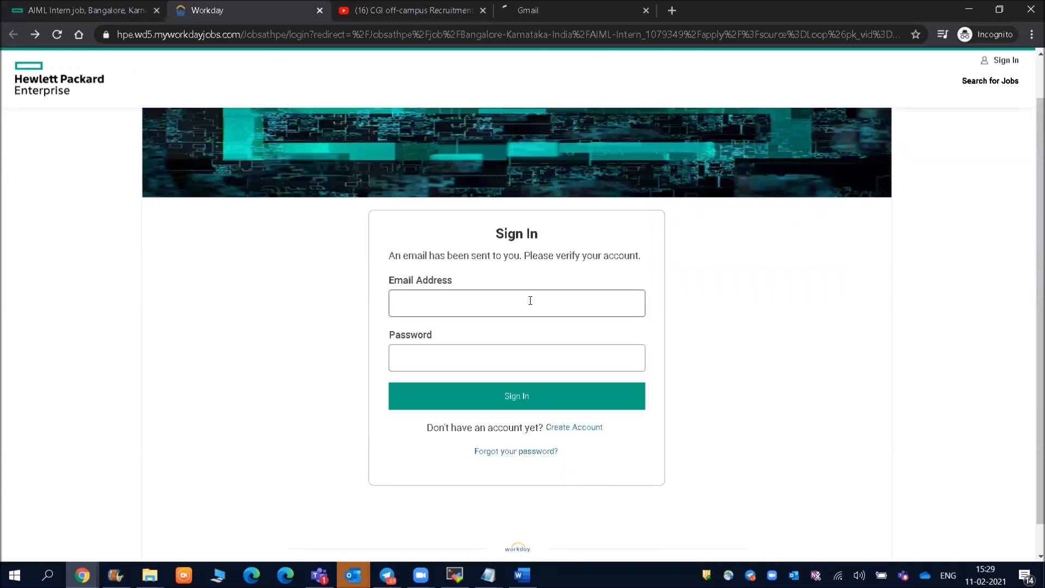
Step: Sign in with the new account's email and password, triggering the verification-required notice
{"action": "left_click", "coordinate": [516, 302]}
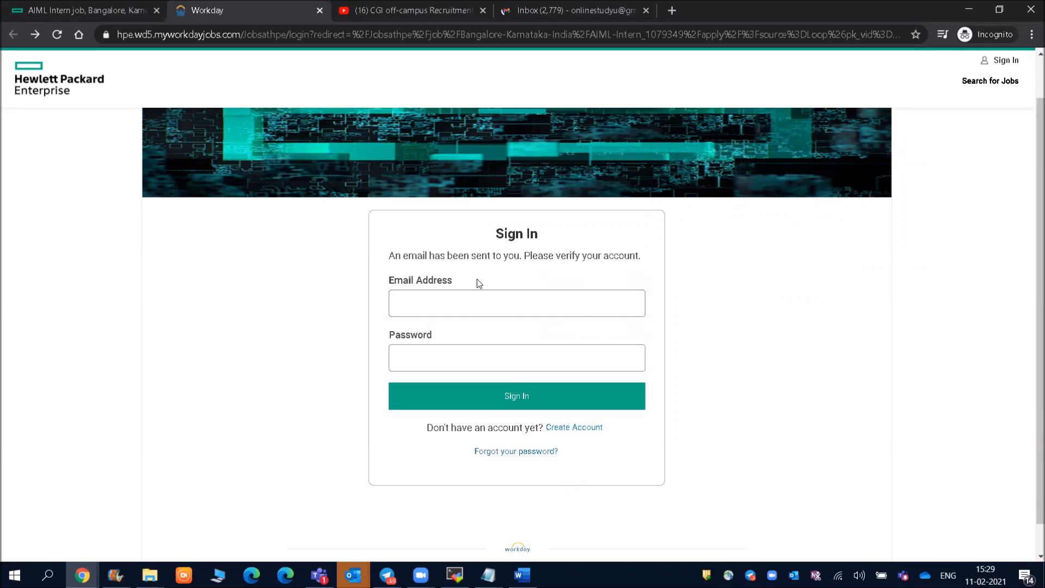
{"action": "left_click", "coordinate": [516, 303]}
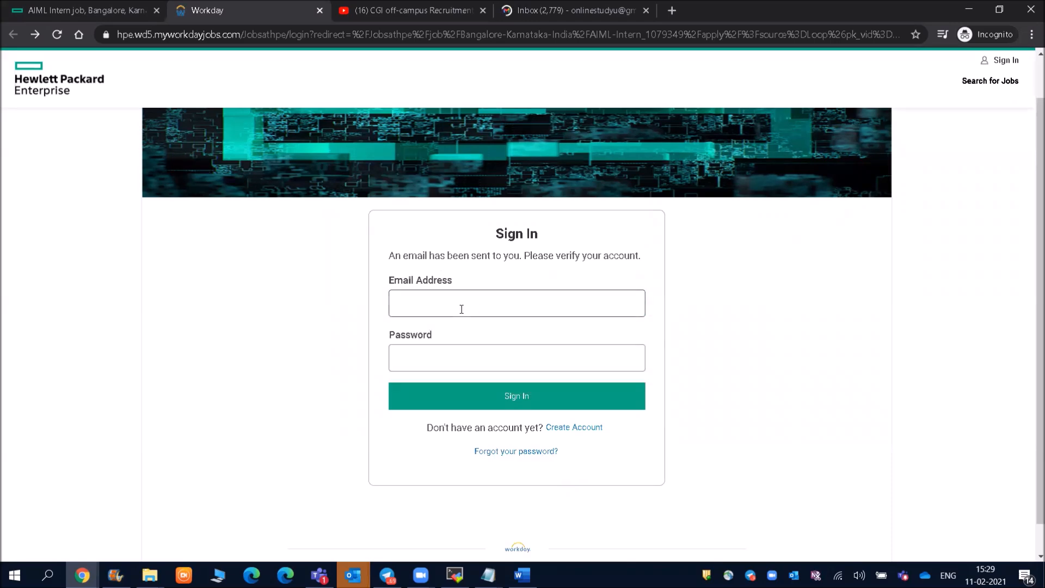
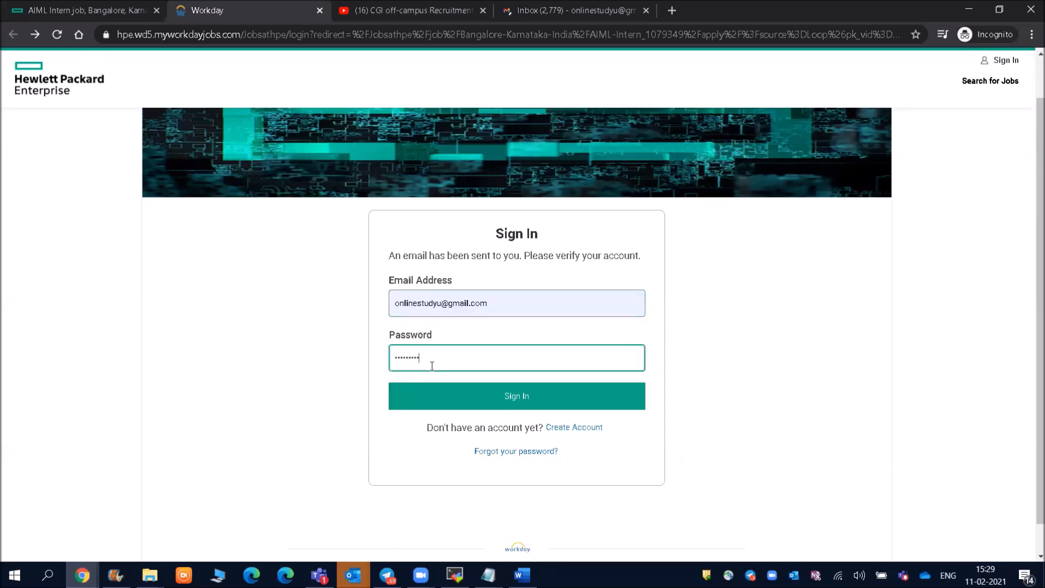
{"action": "left_click", "coordinate": [516, 395]}
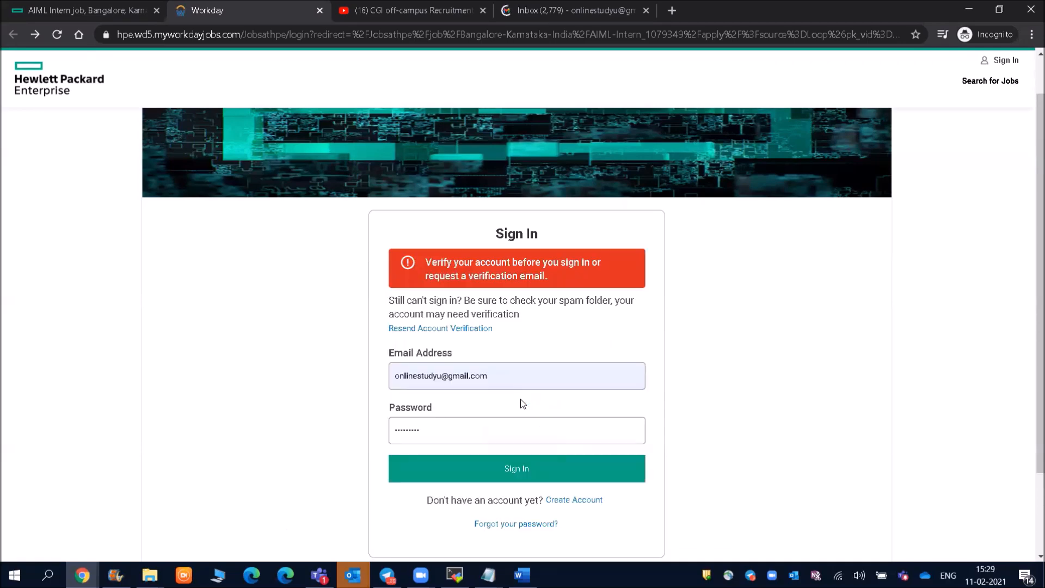